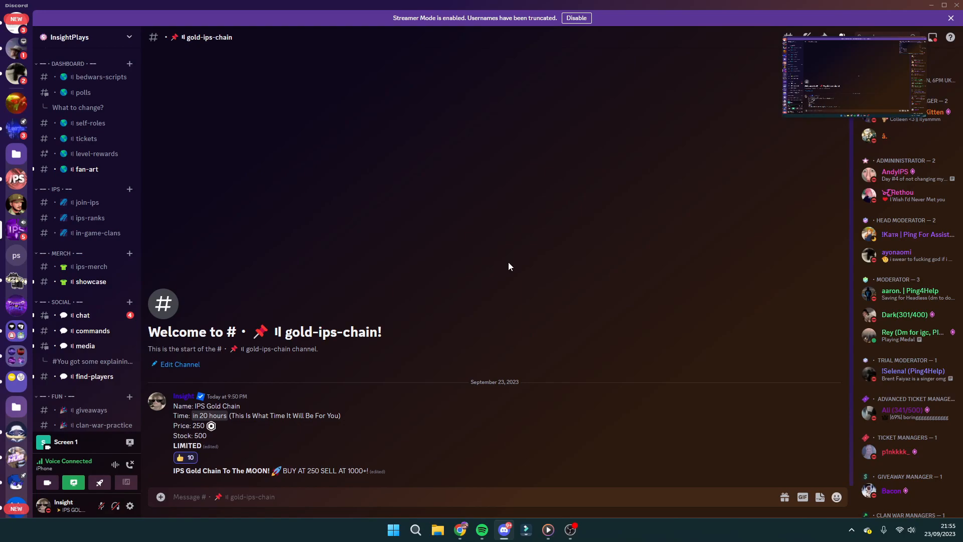
{"action": "left_click", "coordinate": [185, 458]}
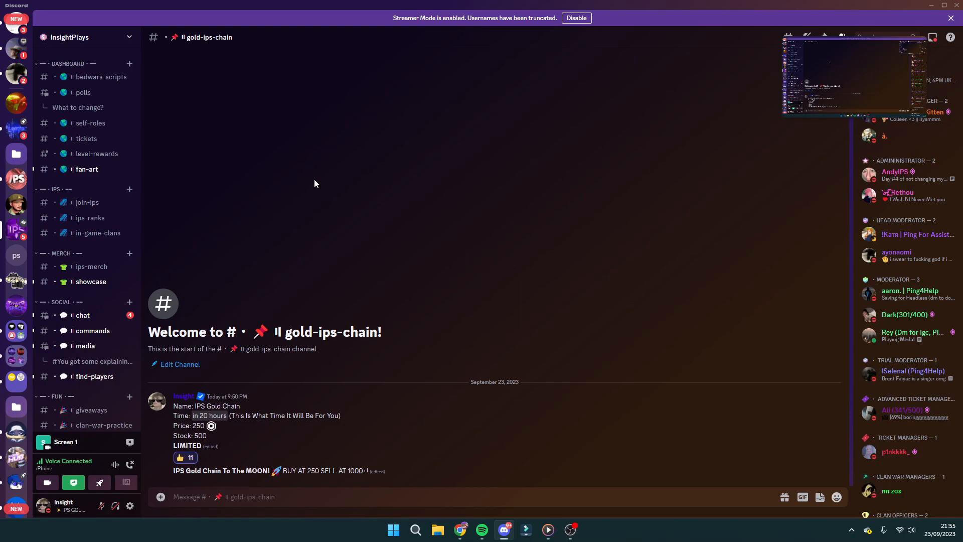
{"action": "mouse_move", "coordinate": [243, 127]}
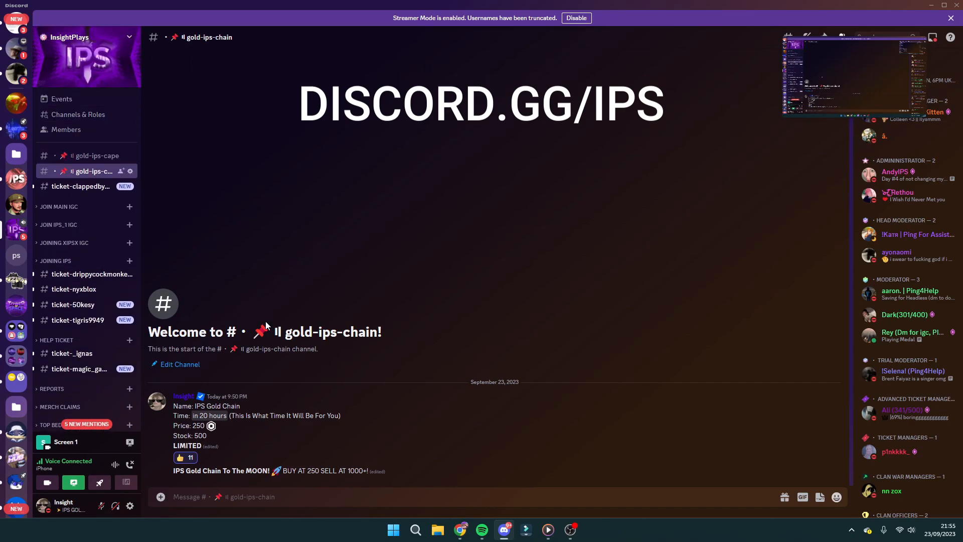
{"action": "mouse_move", "coordinate": [256, 392]}
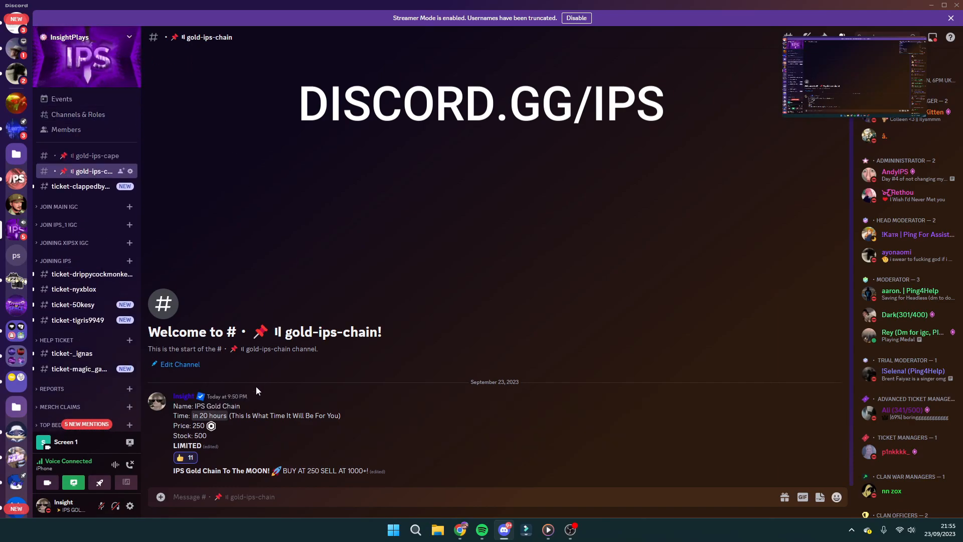
{"action": "left_click", "coordinate": [184, 457]}
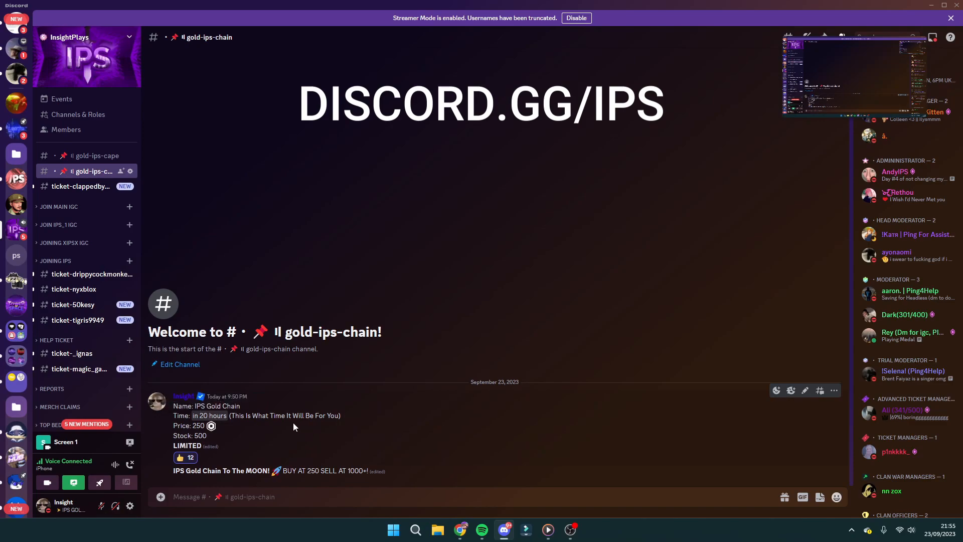
{"action": "mouse_move", "coordinate": [211, 440]}
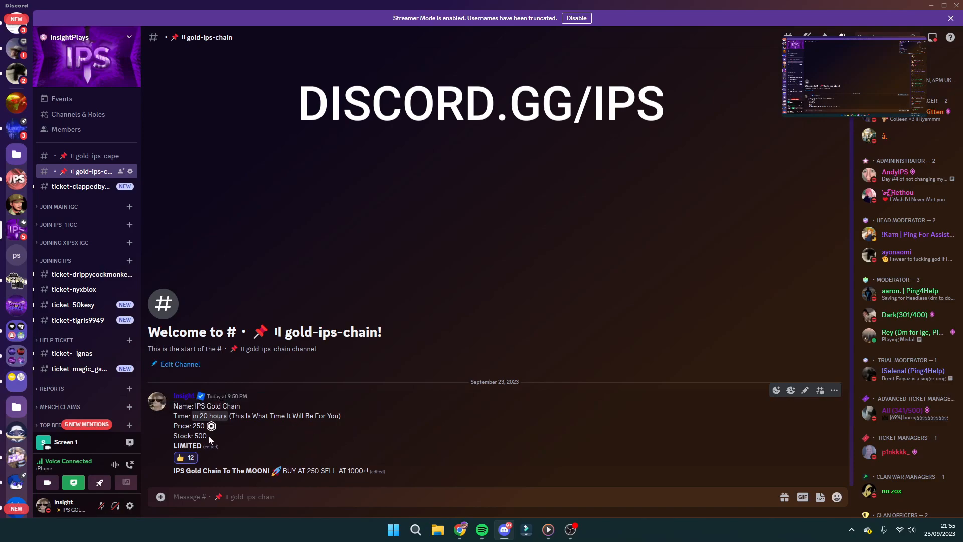
{"action": "double_click", "coordinate": [197, 426]}
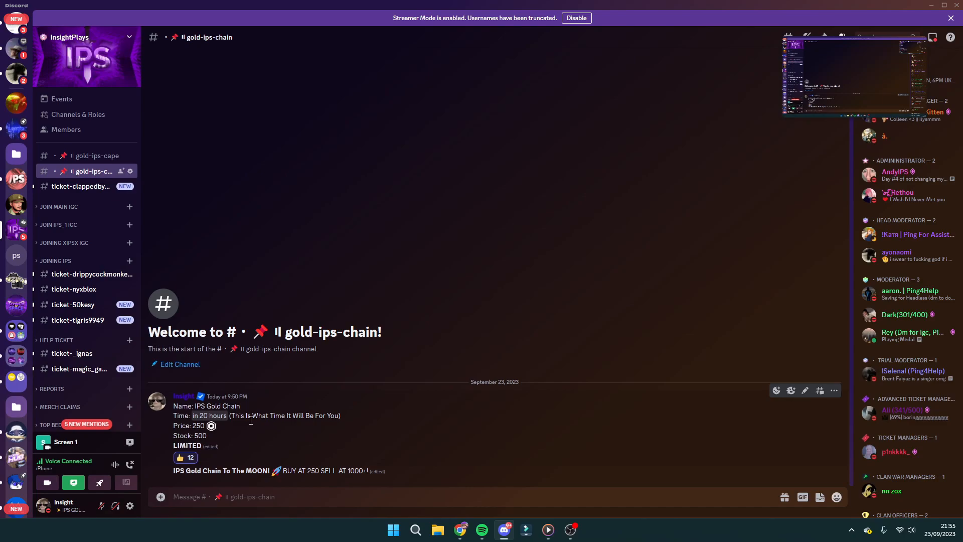
{"action": "mouse_move", "coordinate": [398, 440]}
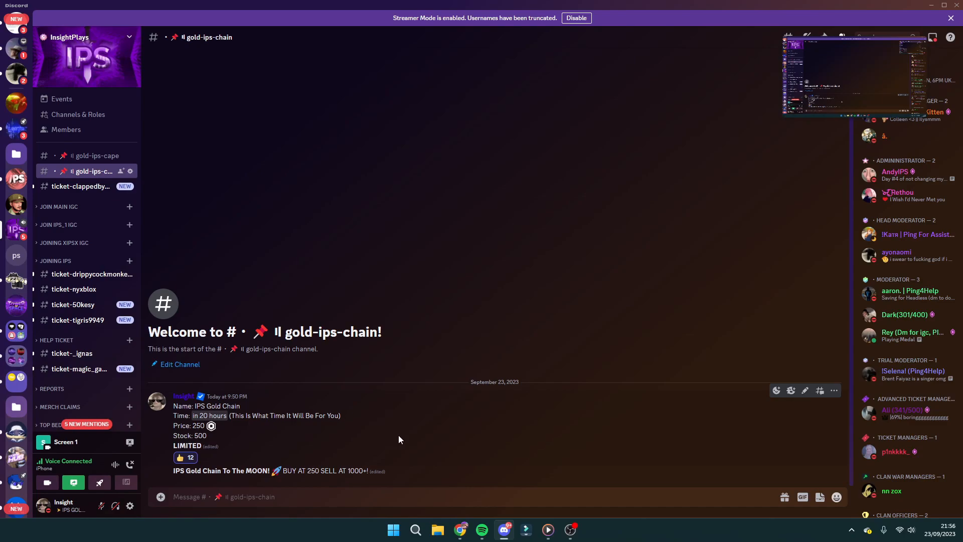
{"action": "double_click", "coordinate": [218, 415]}
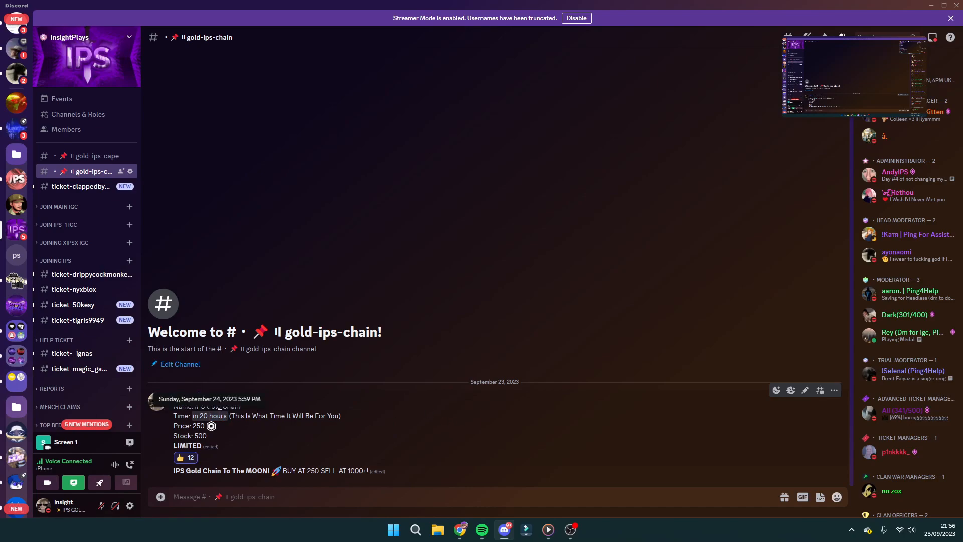
{"action": "left_click_drag", "start_coordinate": [191, 416], "coordinate": [225, 416]}
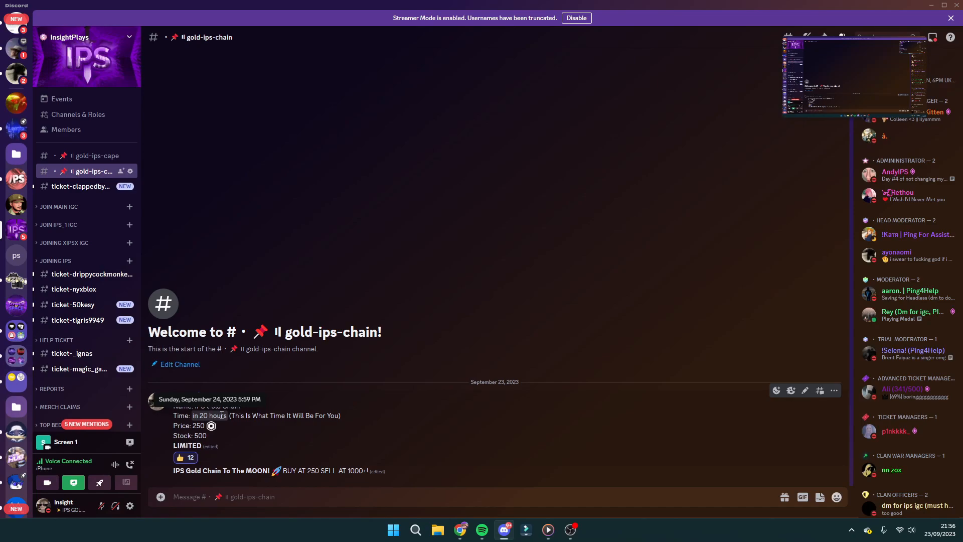
{"action": "left_click", "coordinate": [185, 457]}
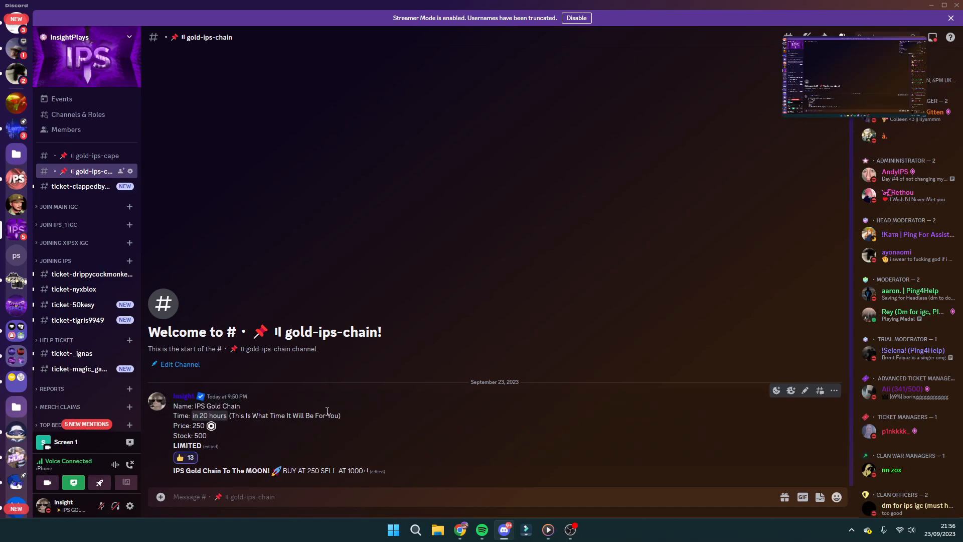
{"action": "mouse_move", "coordinate": [346, 266]}
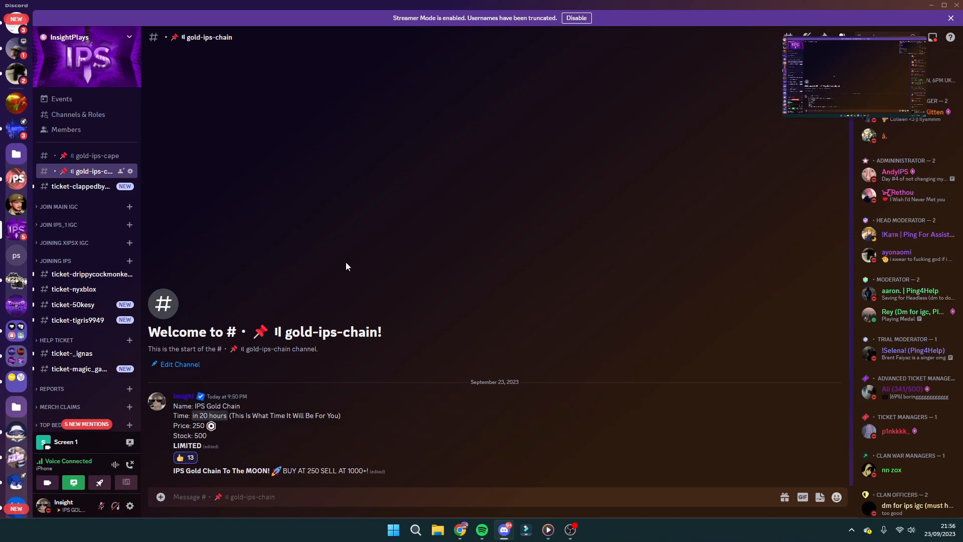